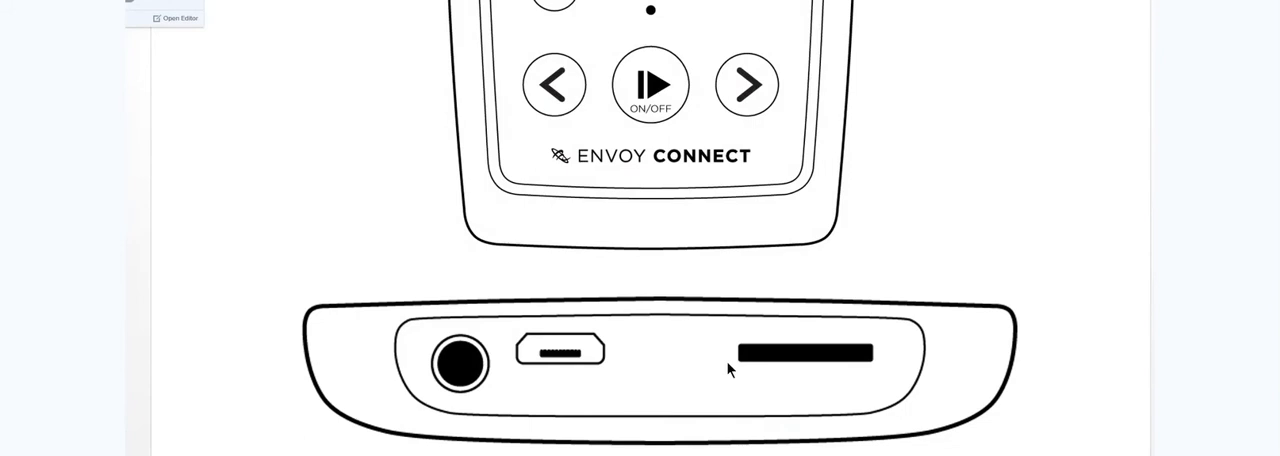
{"action": "mouse_move", "coordinate": [671, 280]}
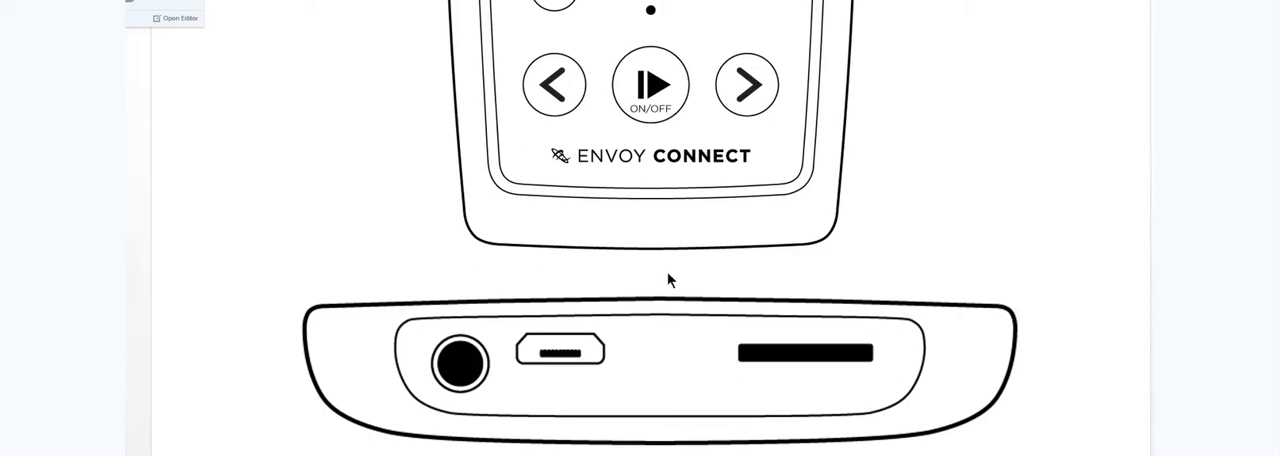
{"action": "mouse_move", "coordinate": [748, 90]}
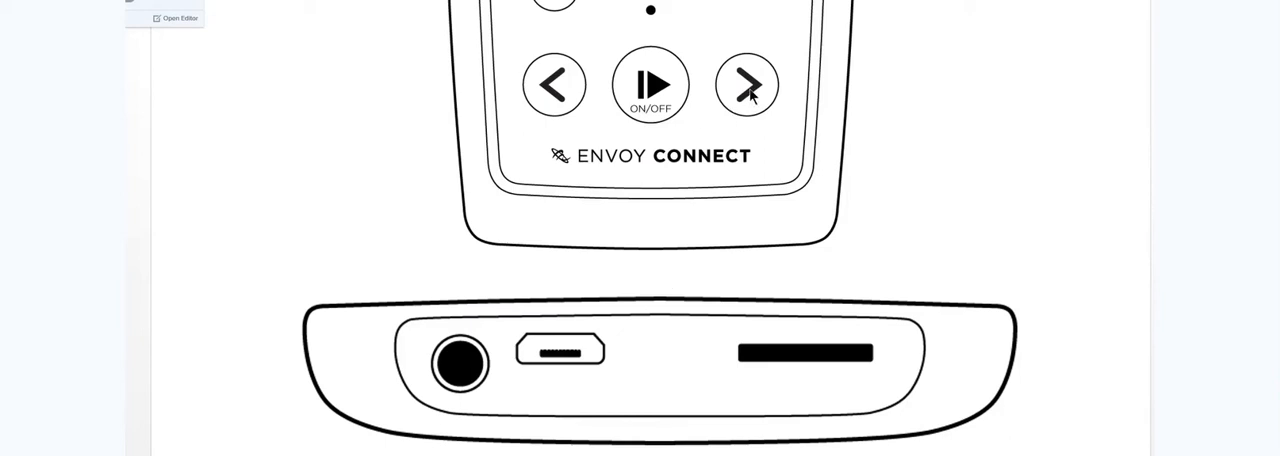
{"action": "mouse_move", "coordinate": [547, 100]}
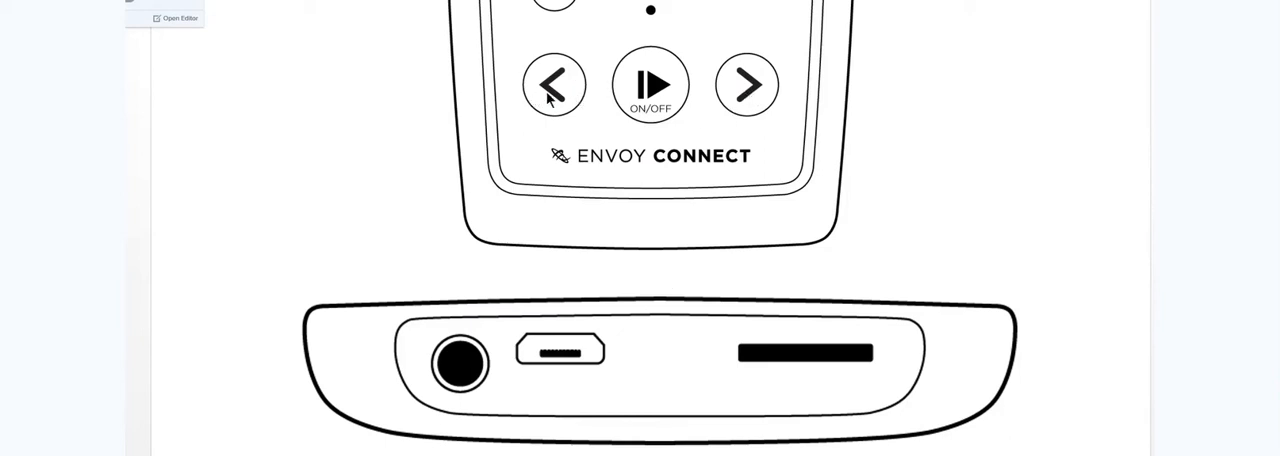
{"action": "mouse_move", "coordinate": [745, 95]}
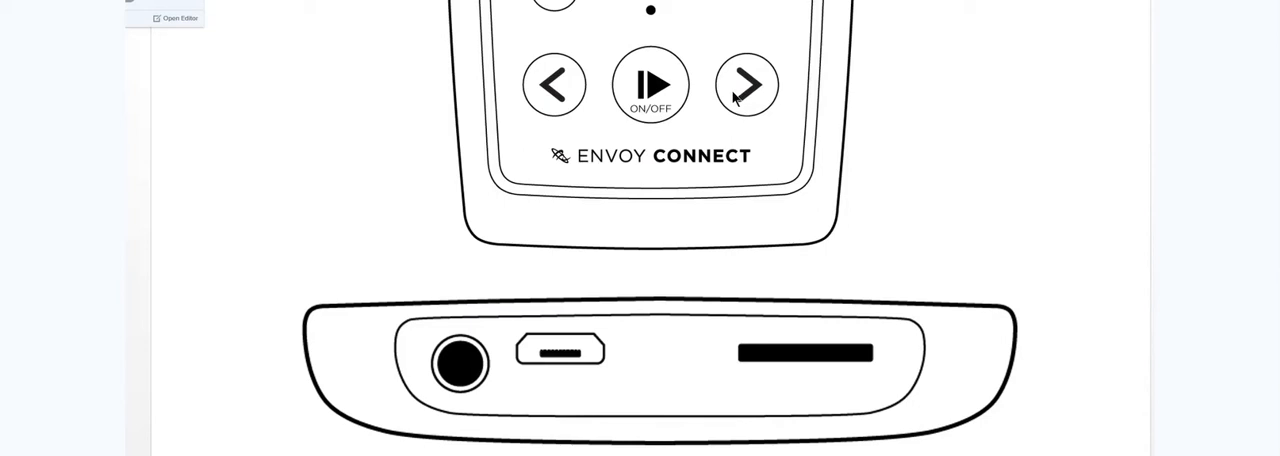
{"action": "mouse_move", "coordinate": [728, 108]}
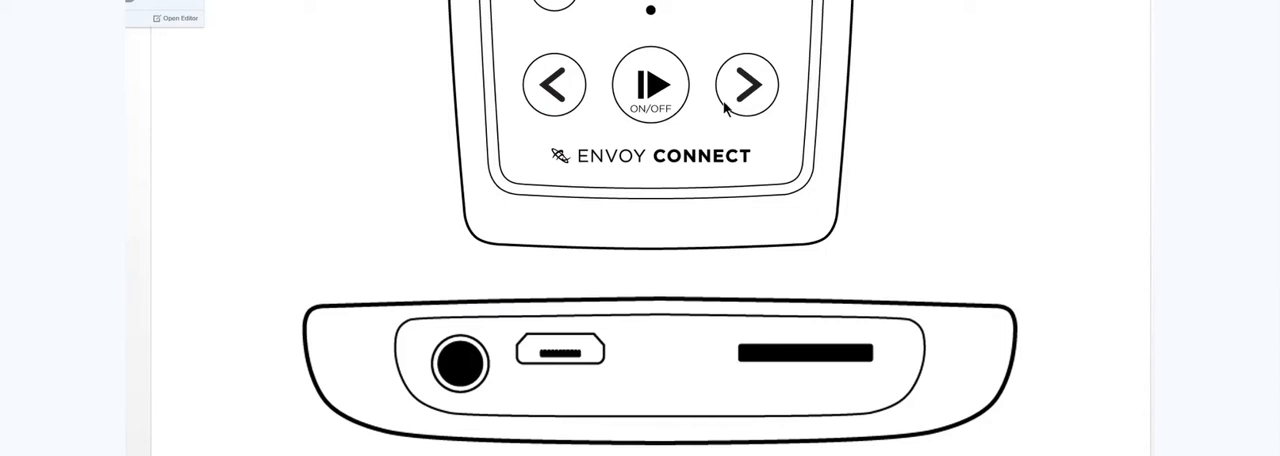